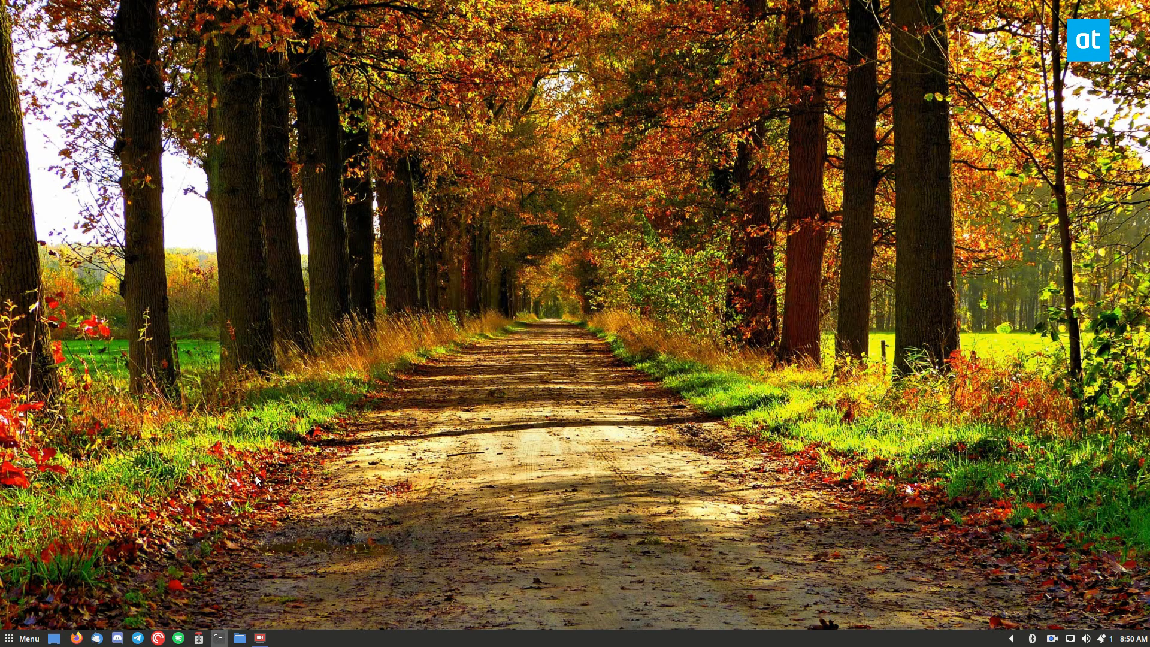
- Open a new Terminal window from the panel launcher
left_click(215, 637)
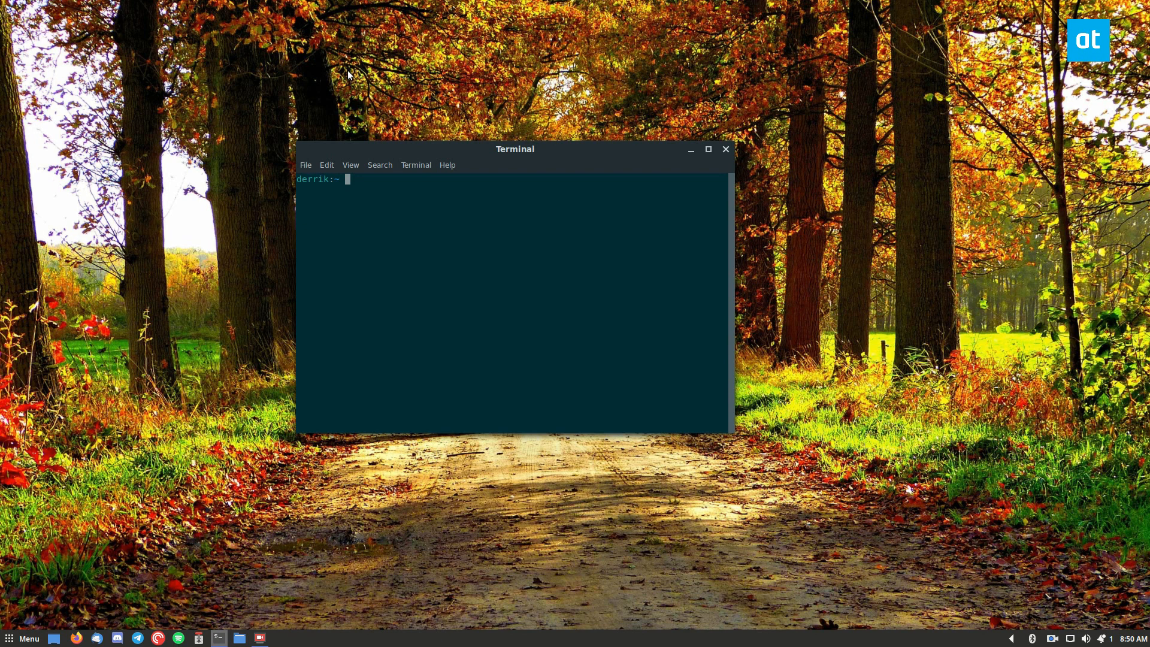
- Enter 'sudo apt install conky -y' to install Conky without confirmation prompts
type("sudo apt install conky -")
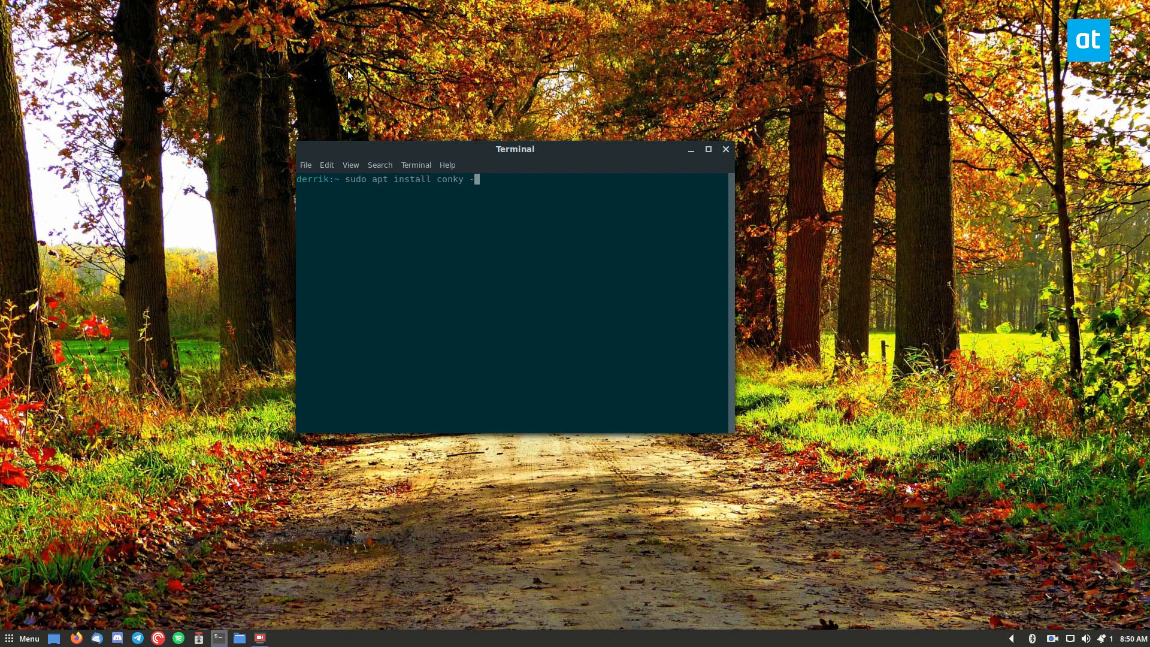
type("y")
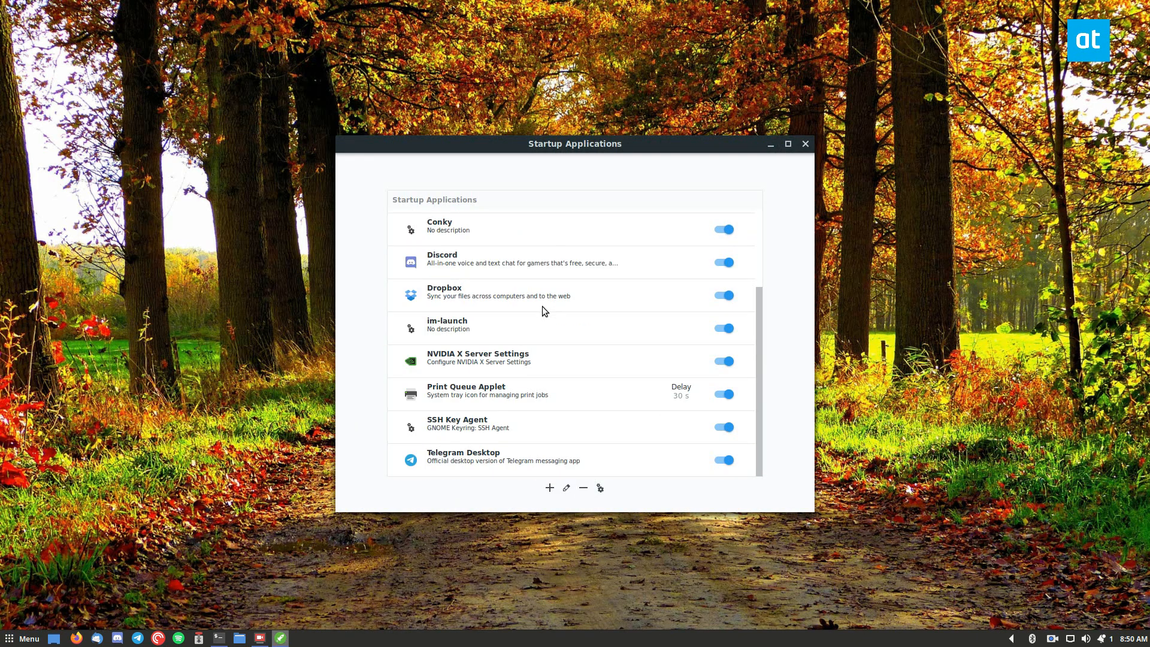
- Scroll the Startup Applications list to check Conky's enabled entry
scroll("up", 3)
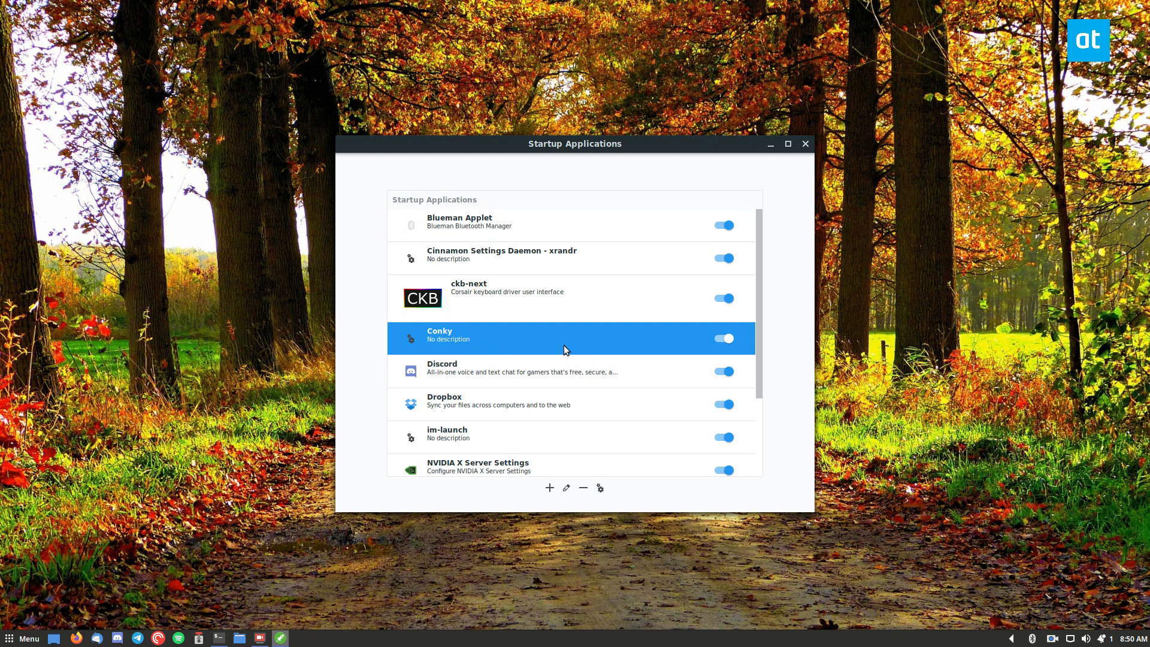
mouse_move(532, 344)
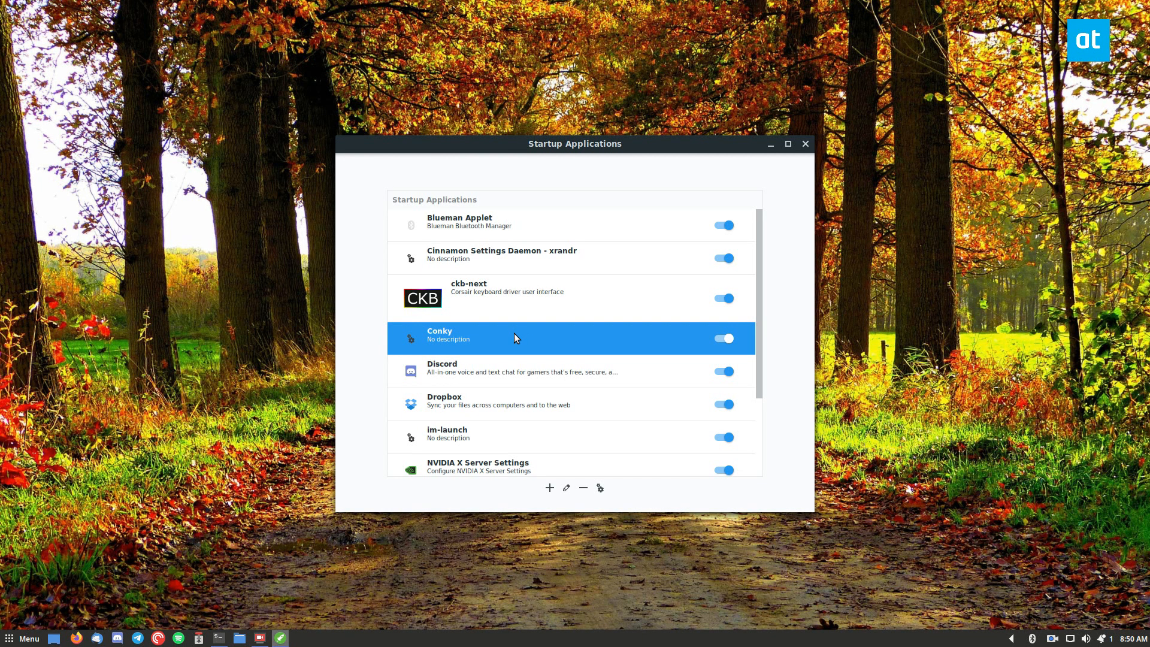
mouse_move(501, 340)
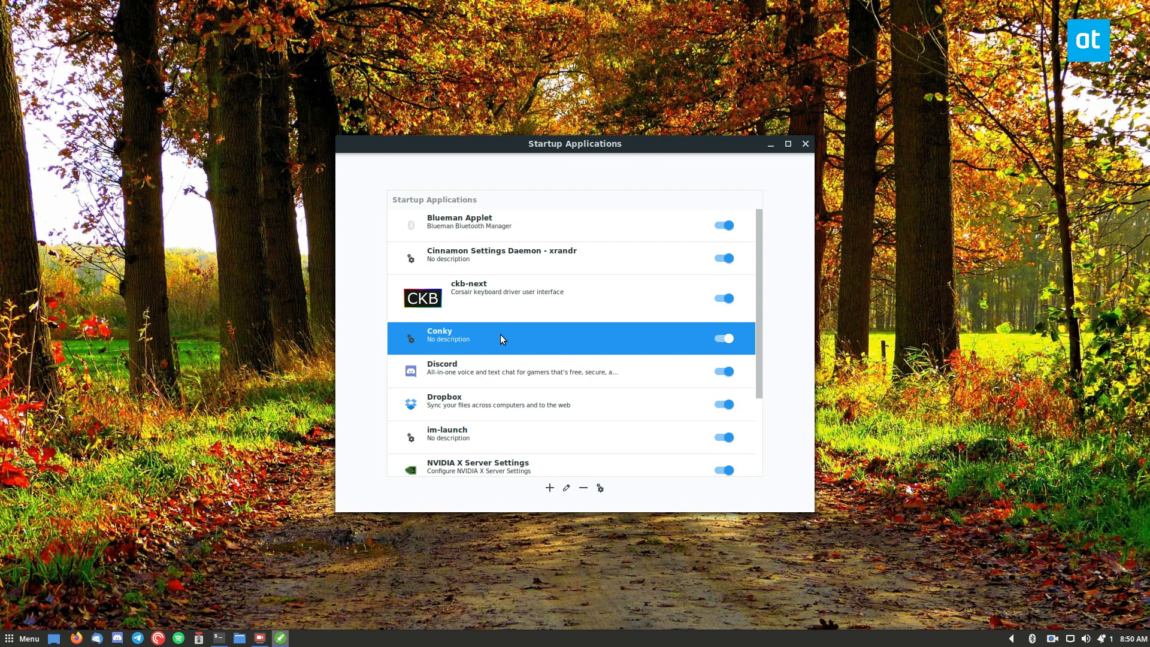
mouse_move(589, 372)
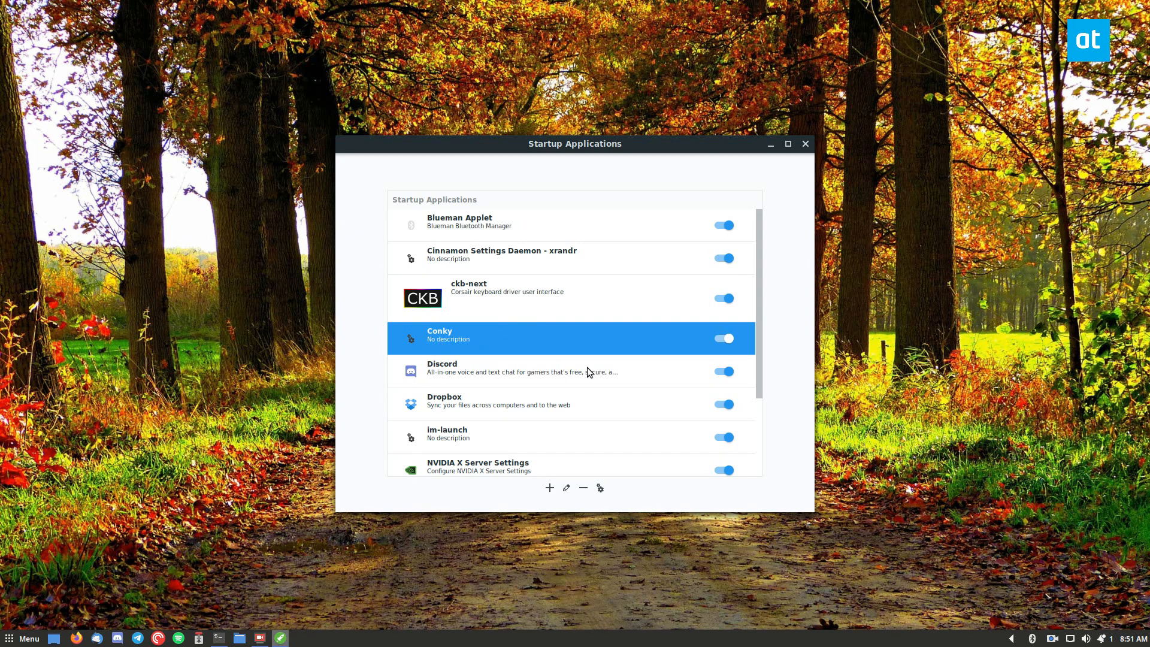
mouse_move(827, 148)
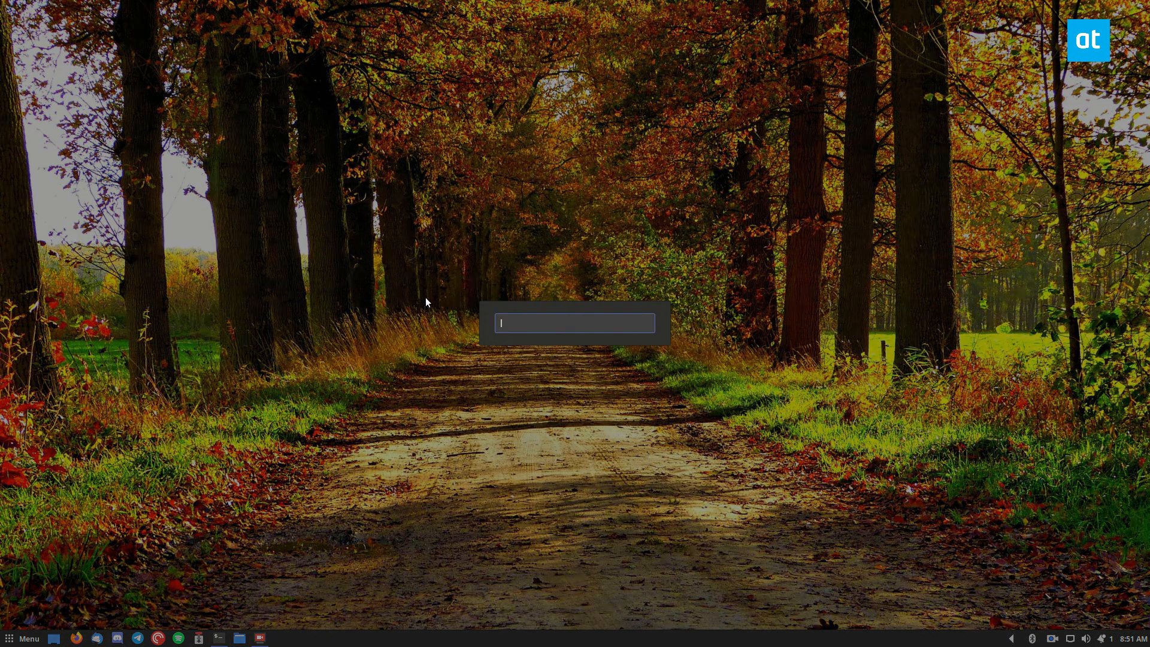
mouse_move(546, 295)
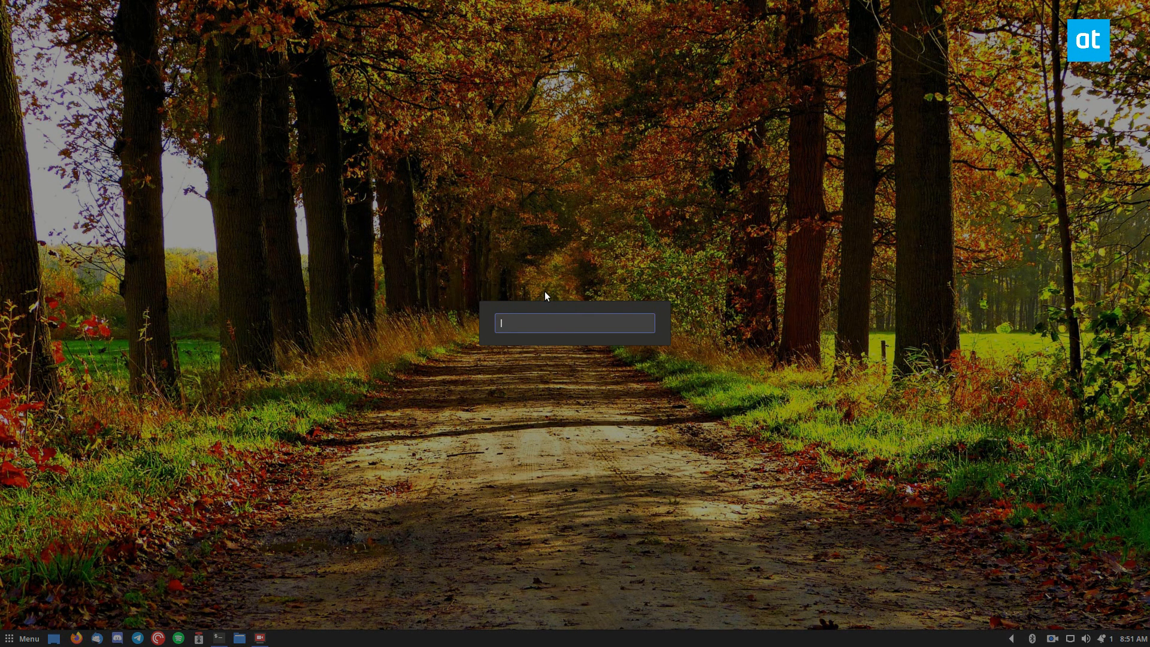